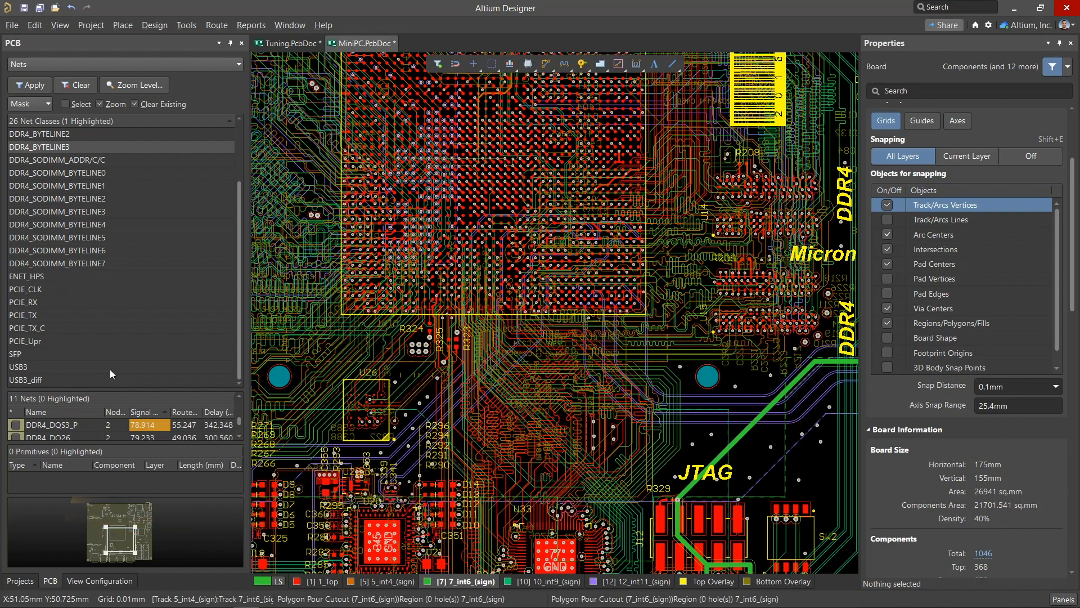
Highlight the USB3, PCIE_TX and DDR4_BYTELINE3 net classes on the board.
{"action": "left_click", "coordinate": [18, 367]}
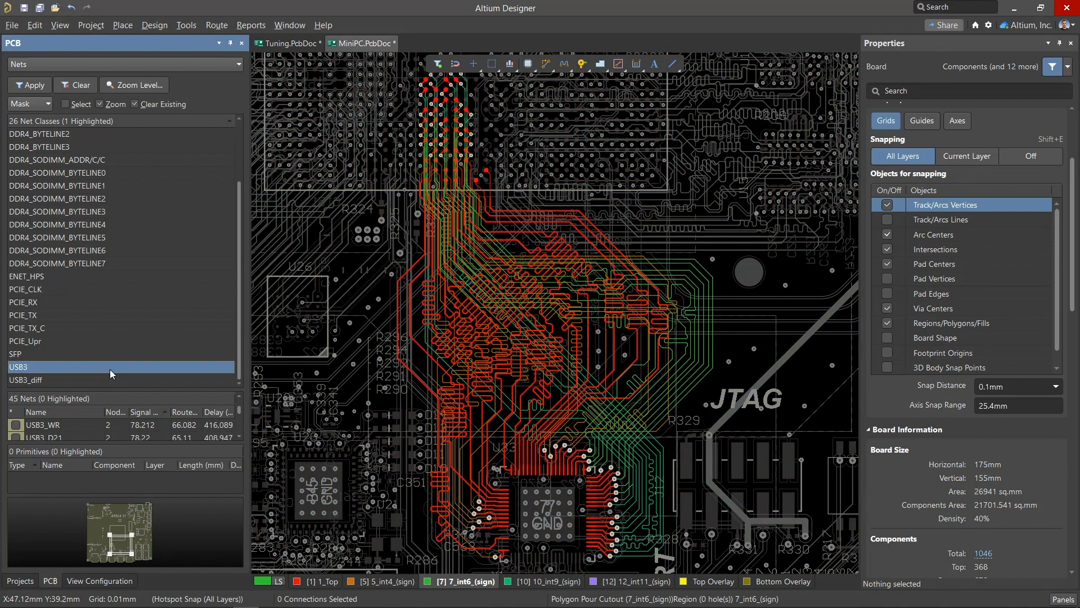
{"action": "left_click", "coordinate": [23, 315]}
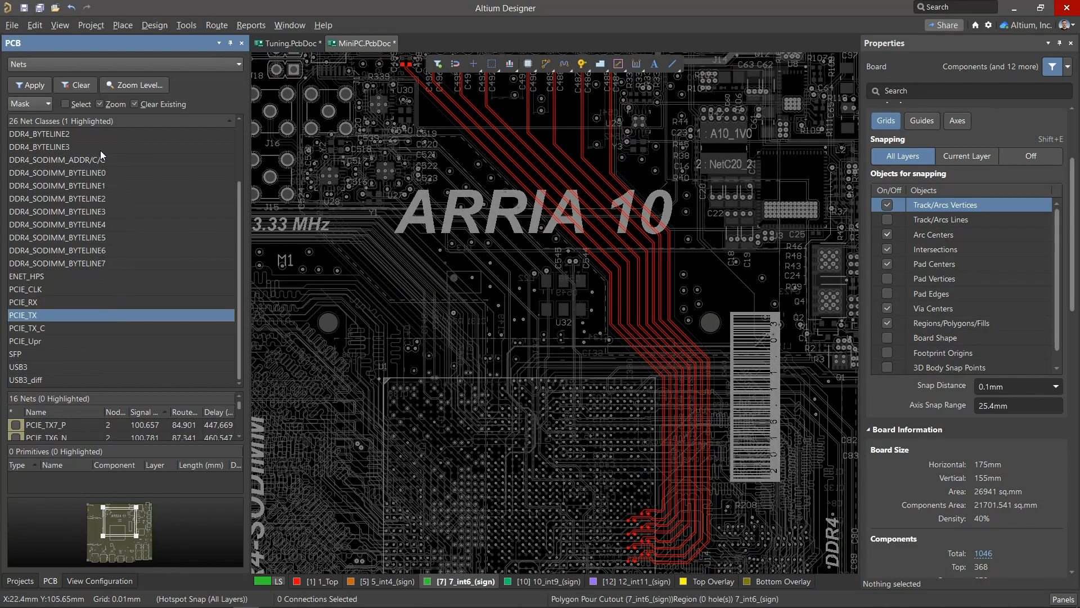
{"action": "left_click", "coordinate": [33, 147]}
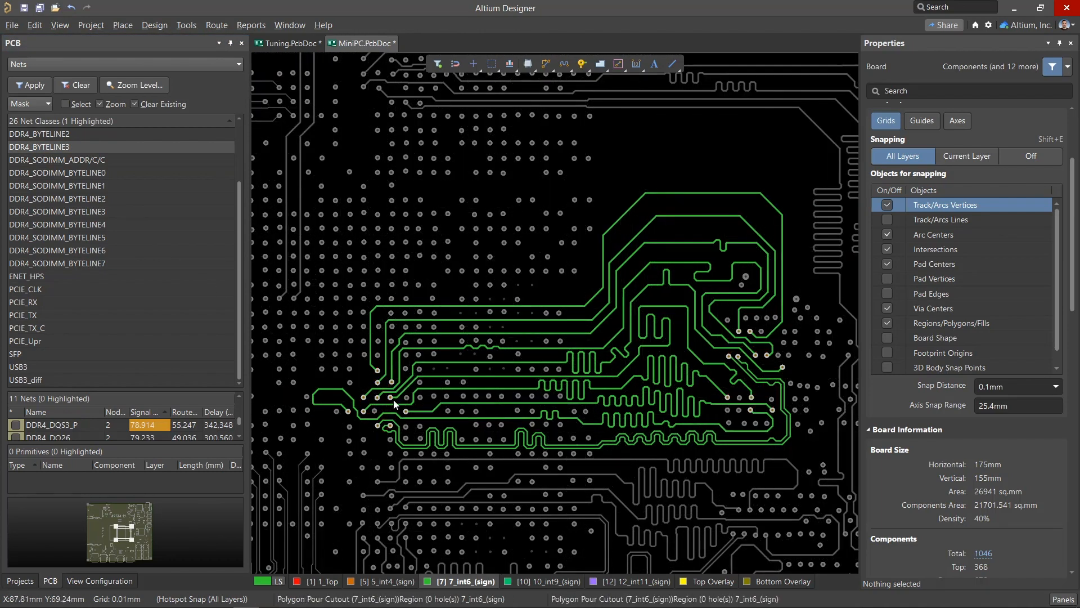
{"action": "mouse_move", "coordinate": [436, 399]}
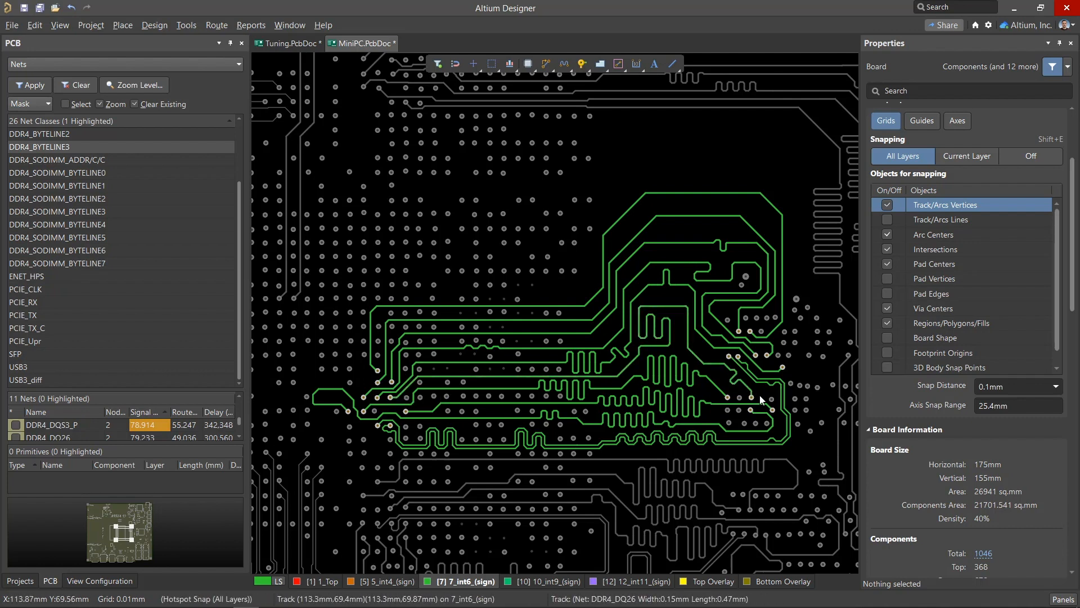
{"action": "mouse_move", "coordinate": [699, 394]}
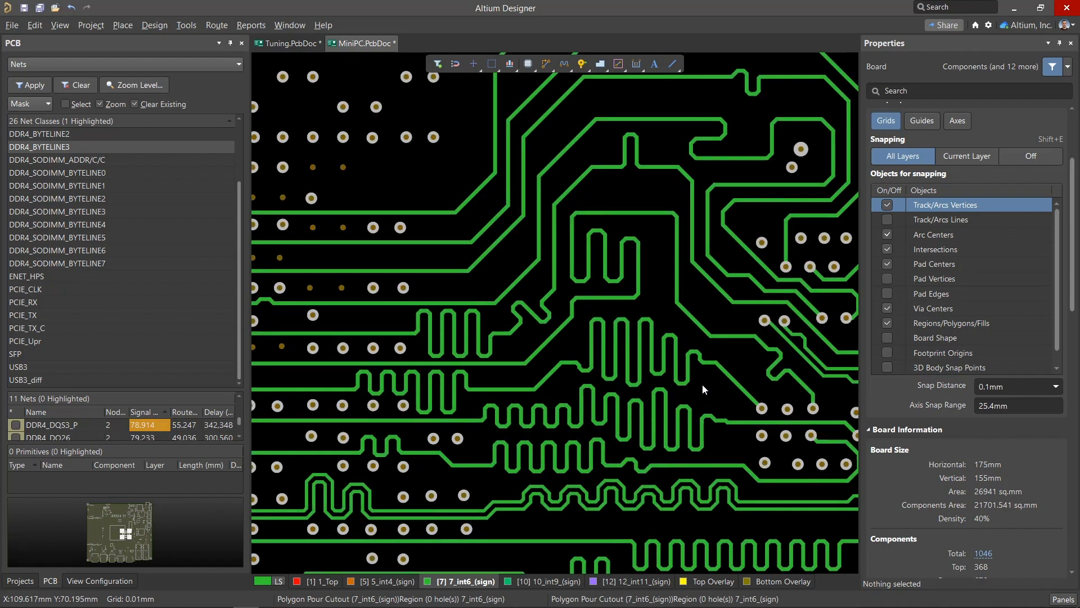
{"action": "mouse_move", "coordinate": [642, 347]}
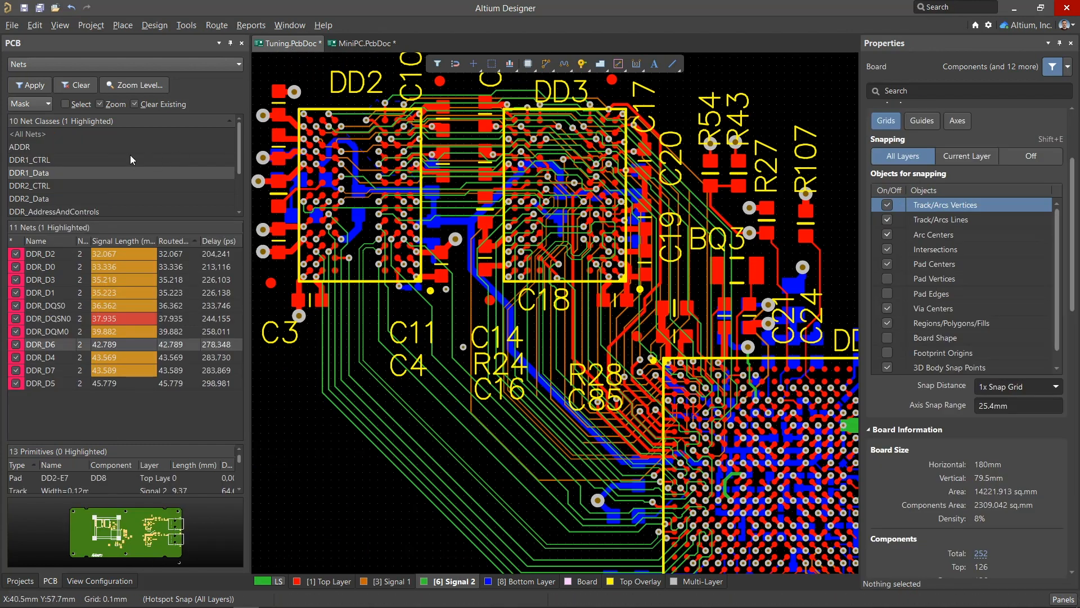
Highlight the DDR1_Data nets, then open the Design menu for the rules editor.
{"action": "left_click", "coordinate": [30, 173]}
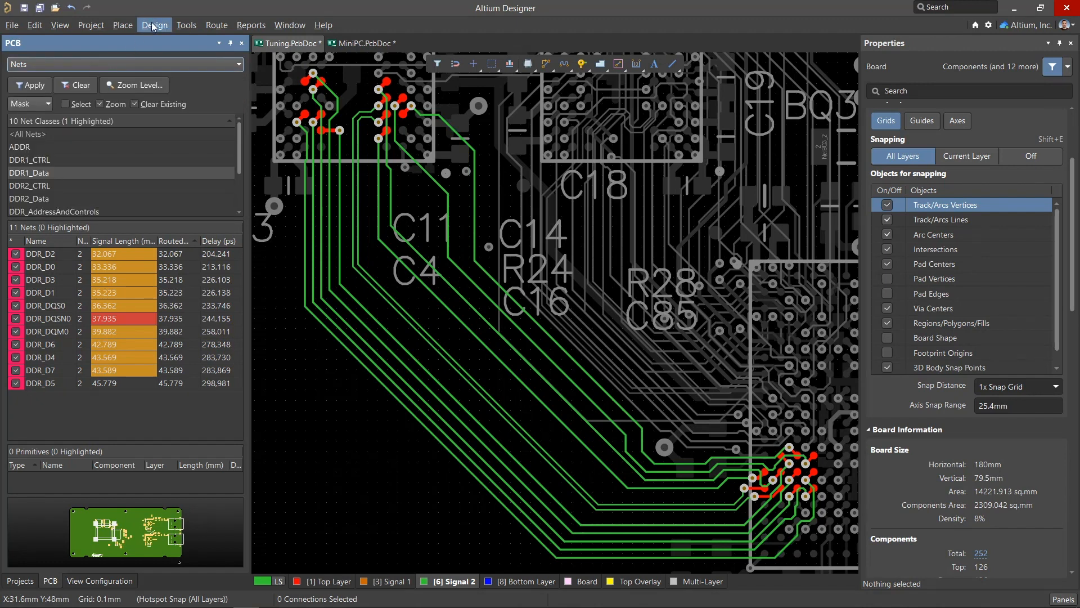
{"action": "left_click", "coordinate": [154, 25]}
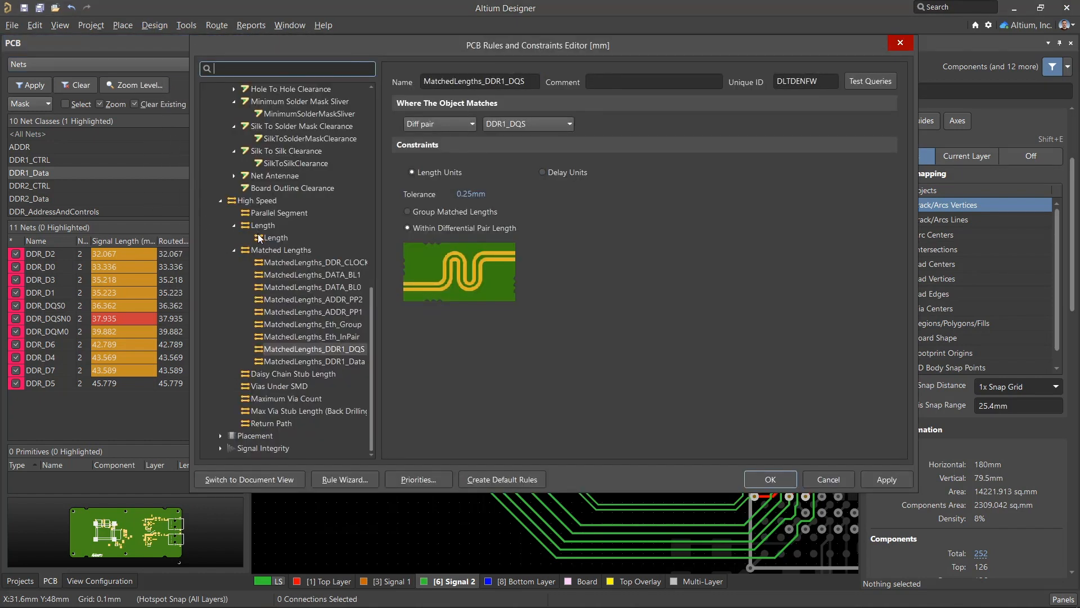
Inspect the Length, MatchedLengths_DDR1_Data and MatchedLengths_DDR1_DQS rules.
{"action": "left_click", "coordinate": [275, 238]}
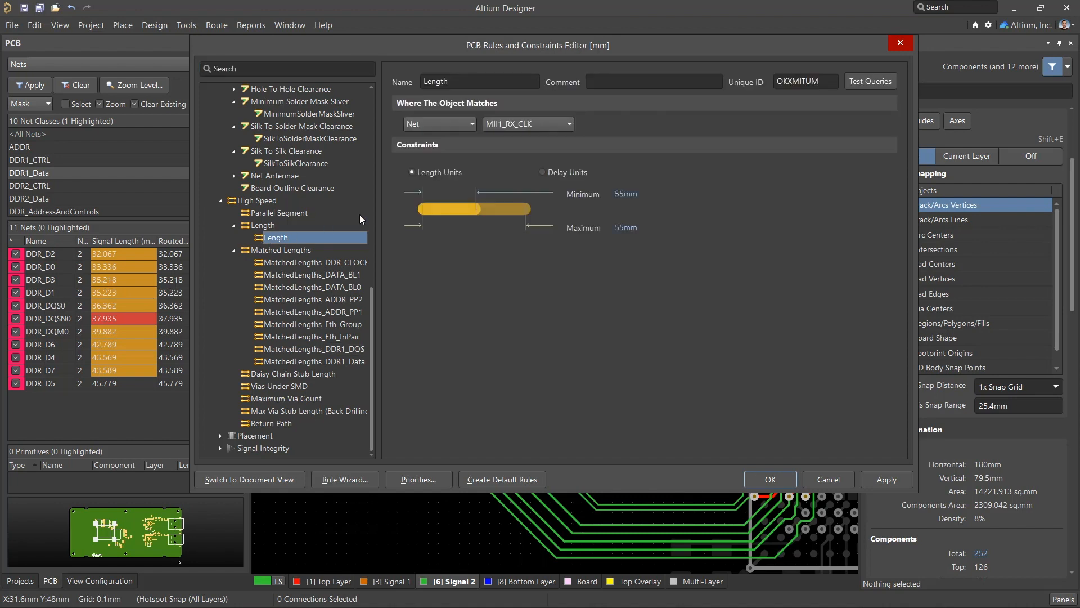
{"action": "mouse_move", "coordinate": [464, 162]}
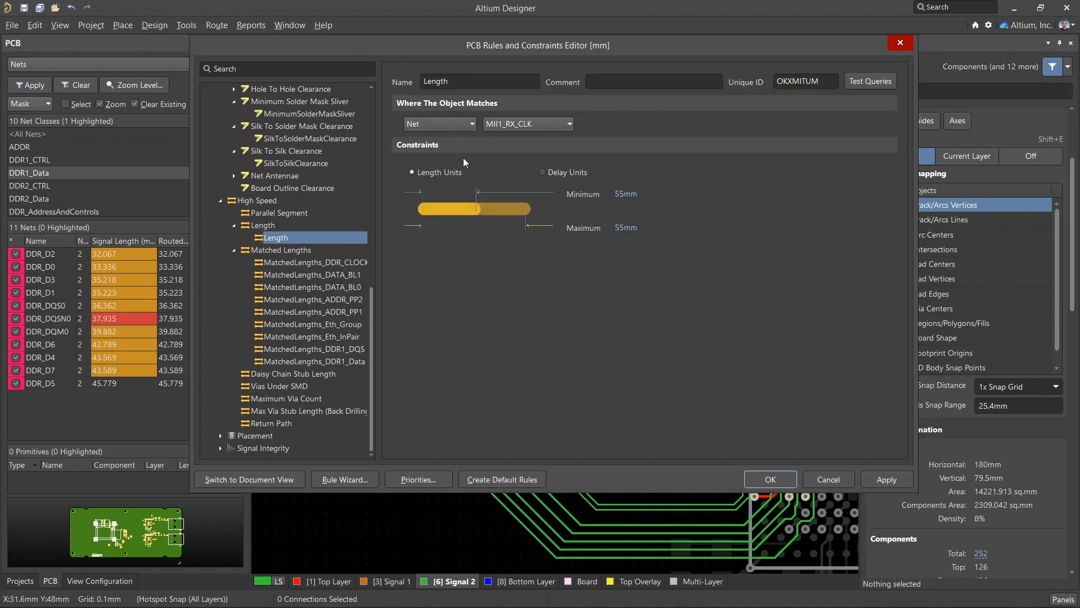
{"action": "mouse_move", "coordinate": [594, 238]}
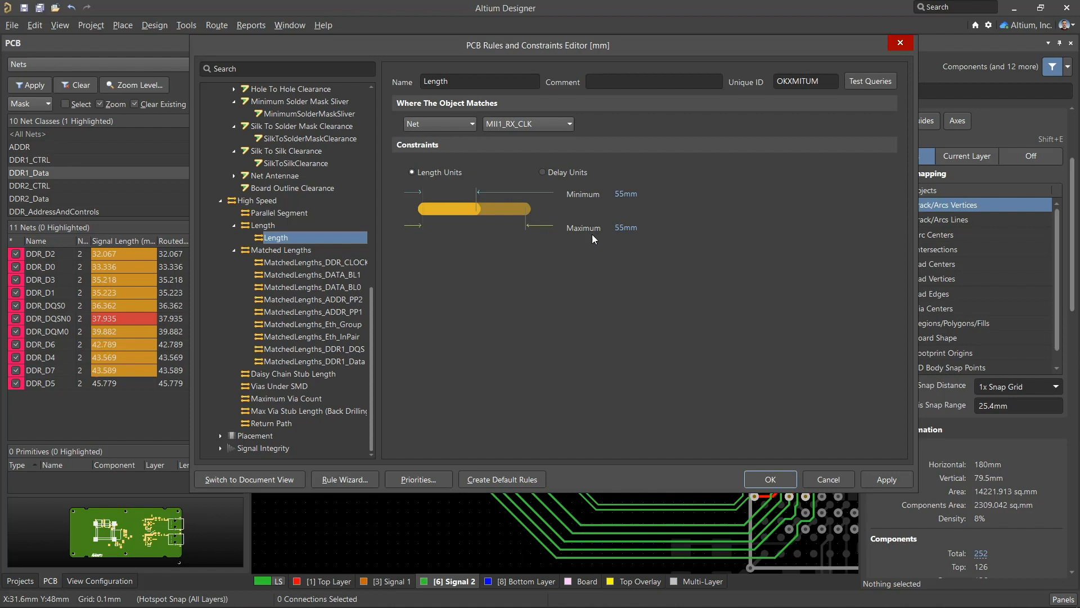
{"action": "left_click", "coordinate": [313, 361]}
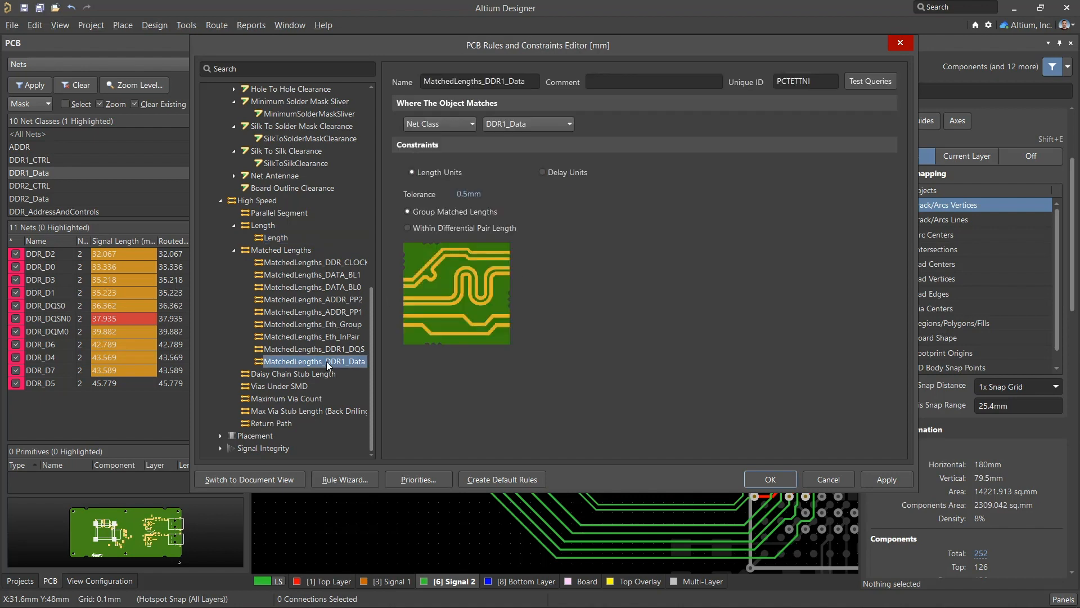
{"action": "mouse_move", "coordinate": [488, 207]}
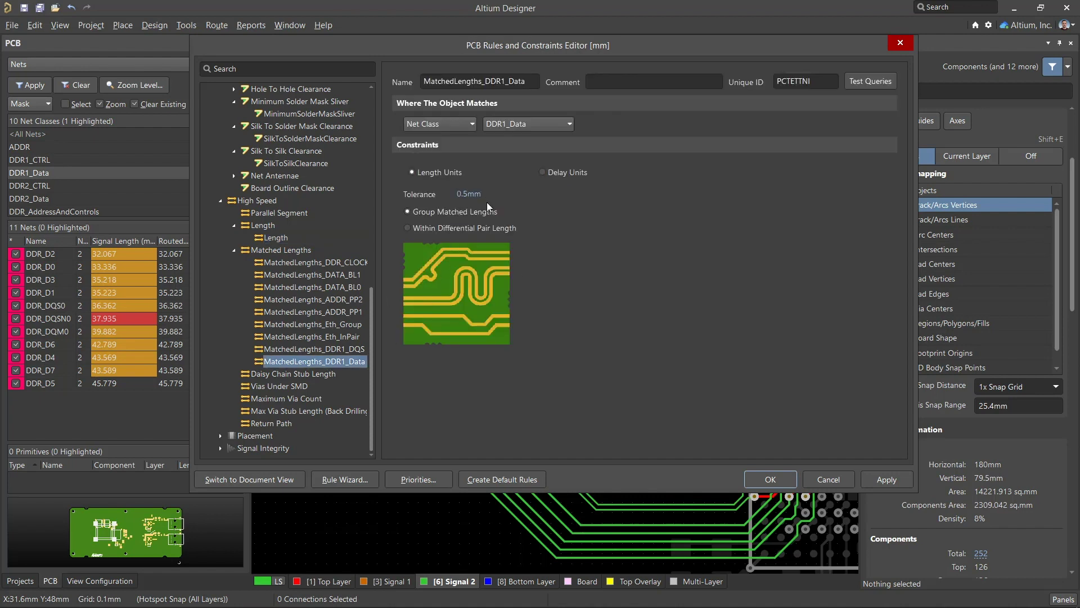
{"action": "mouse_move", "coordinate": [343, 352]}
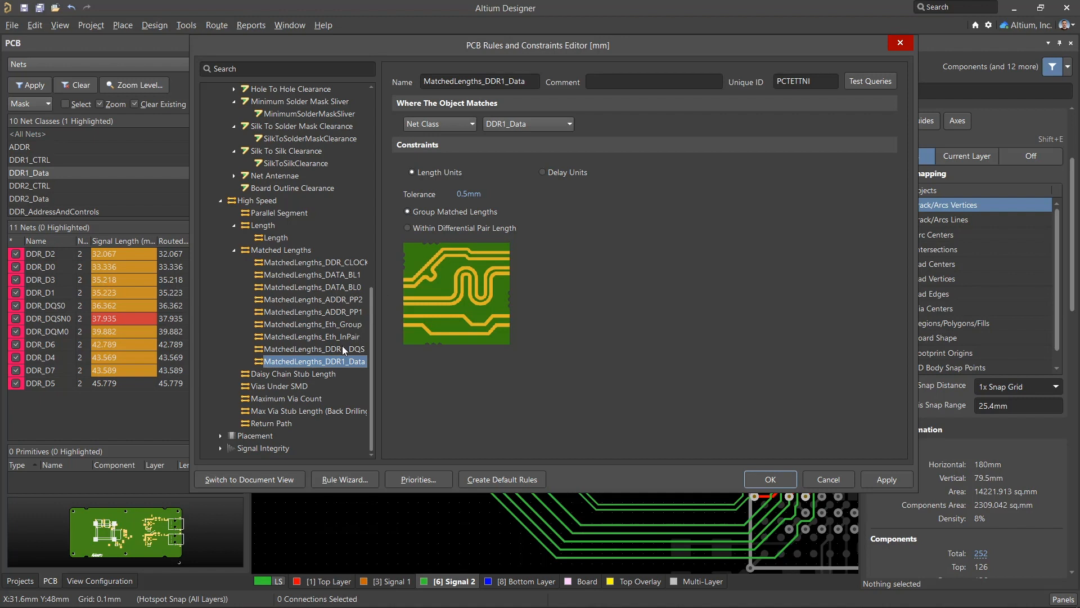
{"action": "left_click", "coordinate": [313, 349]}
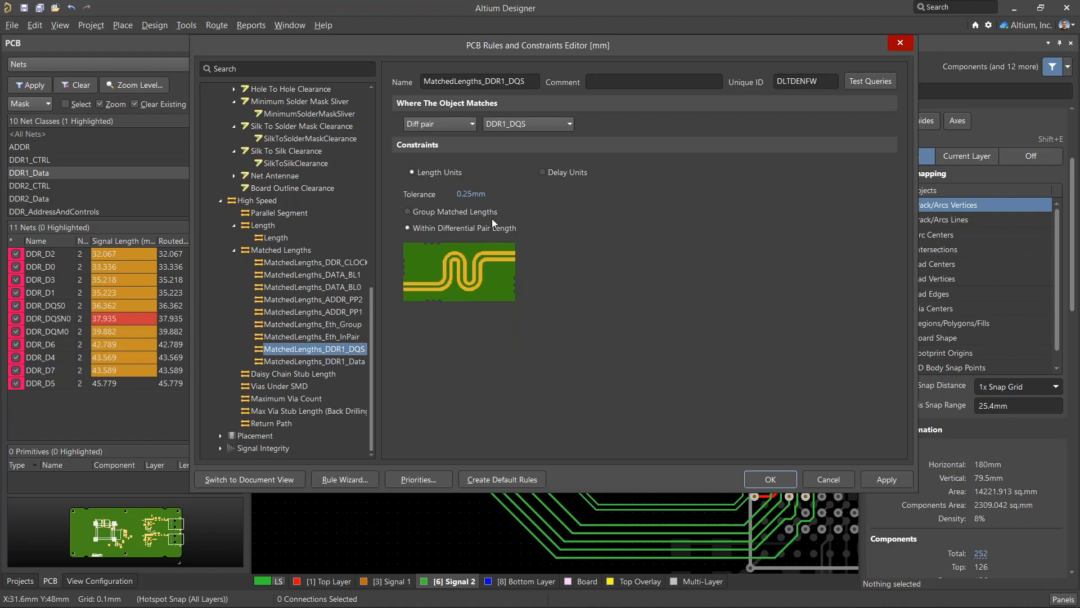
{"action": "mouse_move", "coordinate": [435, 177]}
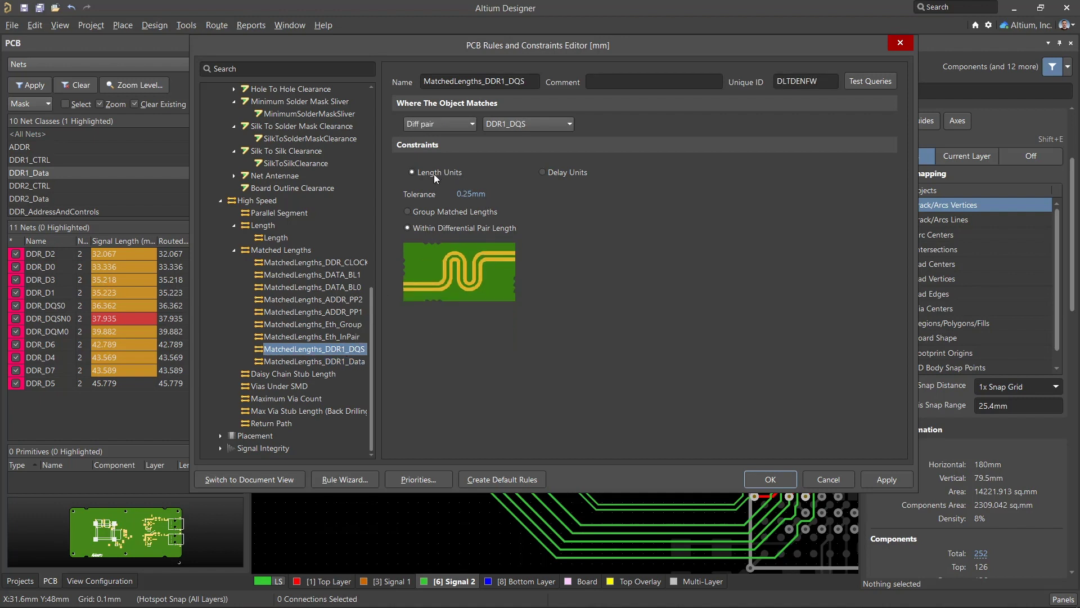
Toggle tolerance to delay units and back to length units, then close the editor.
{"action": "left_click", "coordinate": [542, 172]}
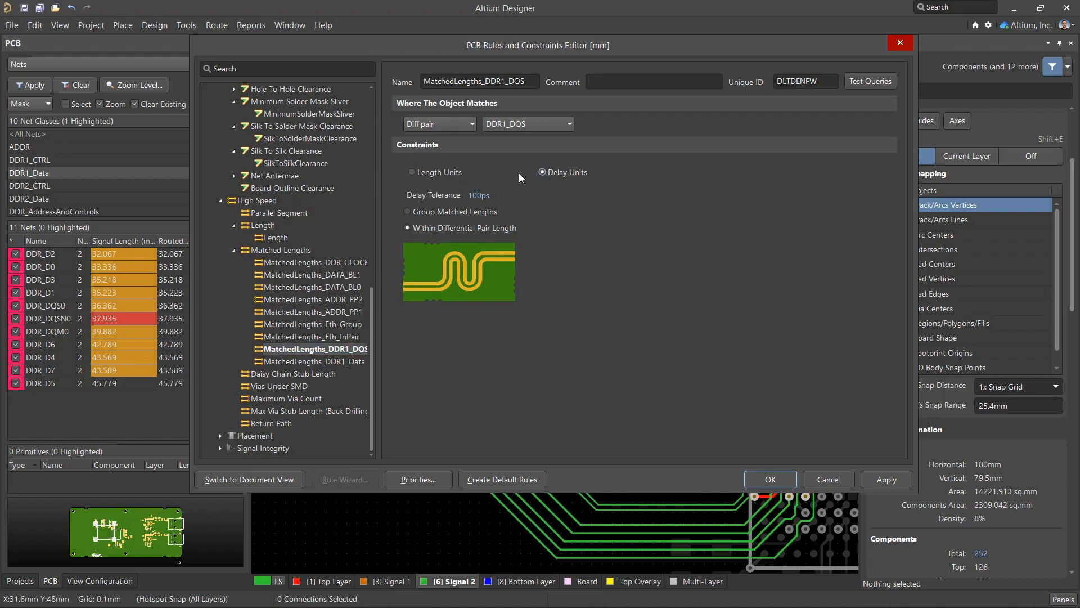
{"action": "left_click", "coordinate": [410, 172]}
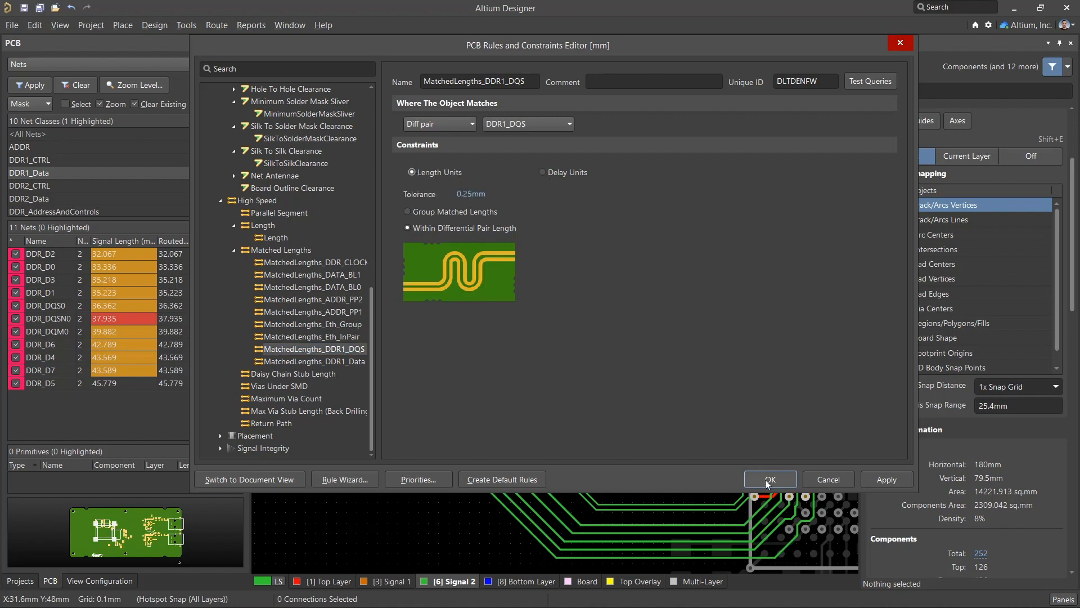
{"action": "left_click", "coordinate": [770, 479]}
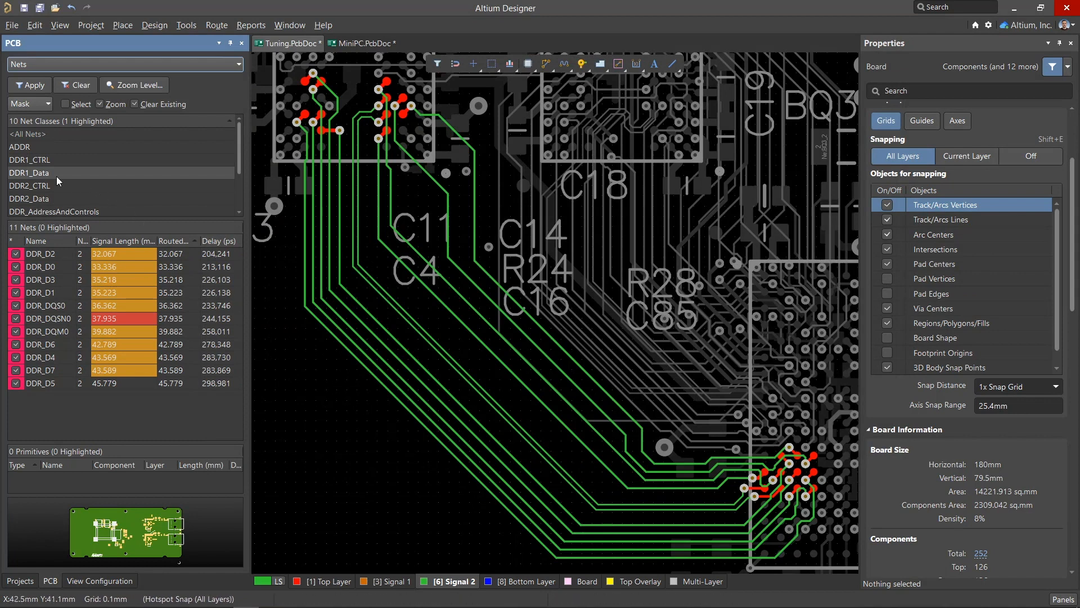
Highlight the DDR1_Data nets, then isolate the DDR_D6 net on the board.
{"action": "left_click", "coordinate": [33, 172]}
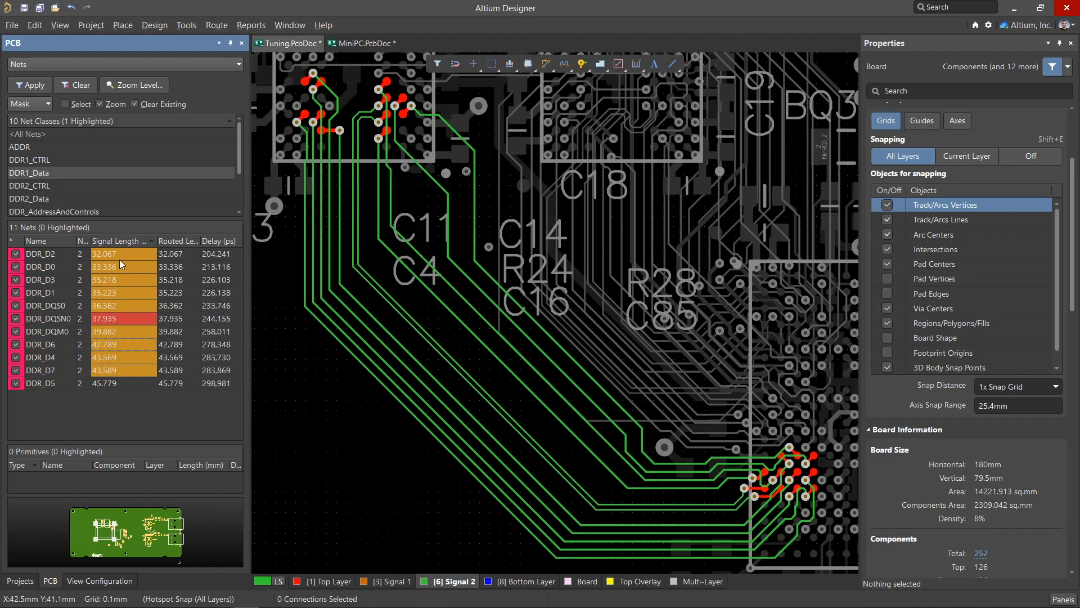
{"action": "left_click", "coordinate": [41, 382]}
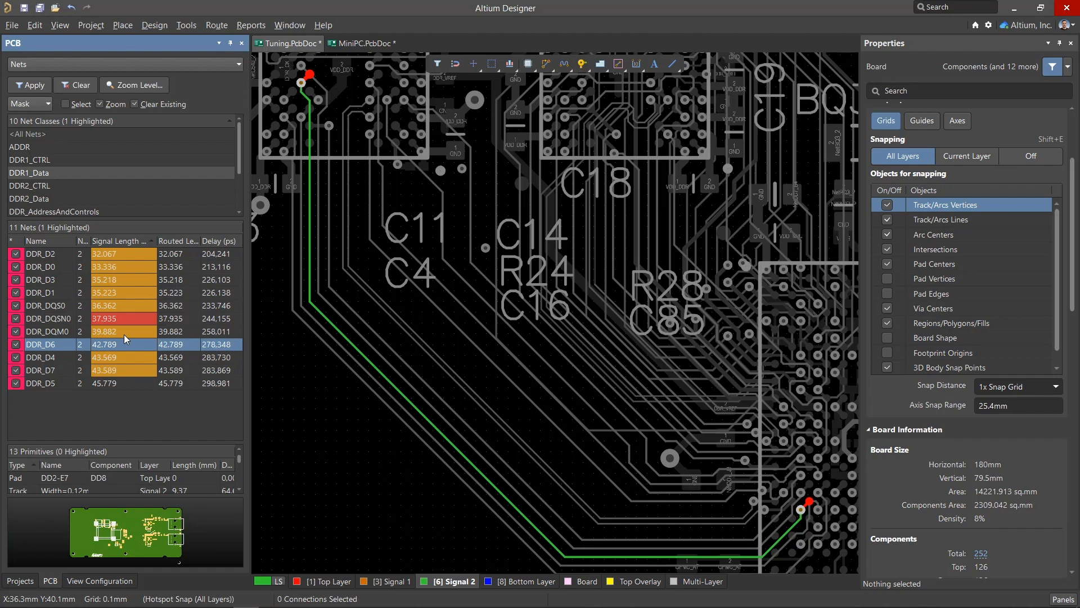
{"action": "mouse_move", "coordinate": [108, 318]}
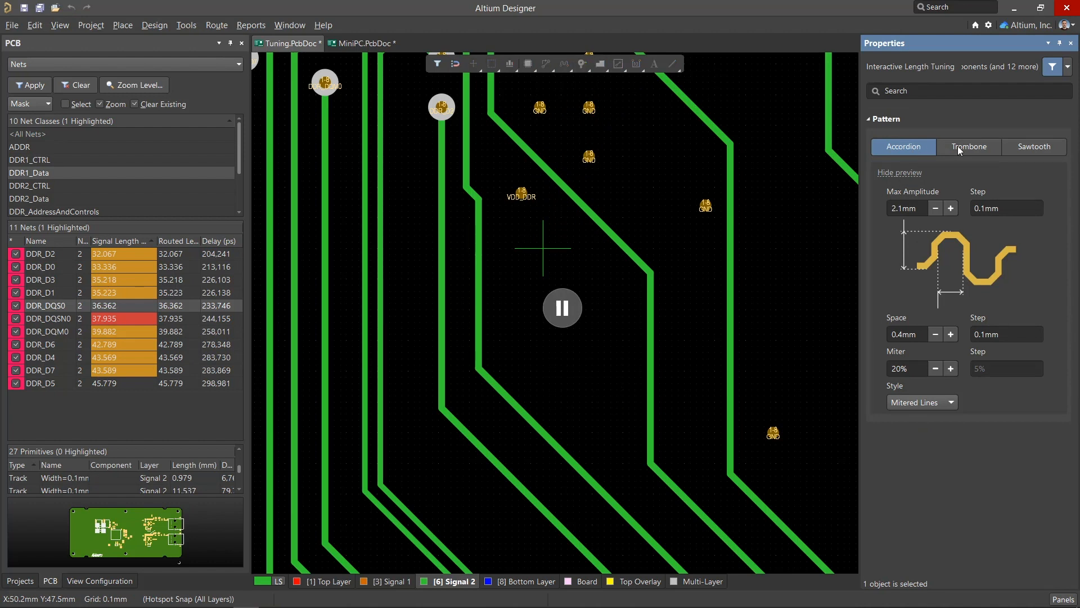
Preview the Sawtooth pattern settings, then return to the Accordion pattern for DDR_D3.
{"action": "left_click", "coordinate": [1034, 146]}
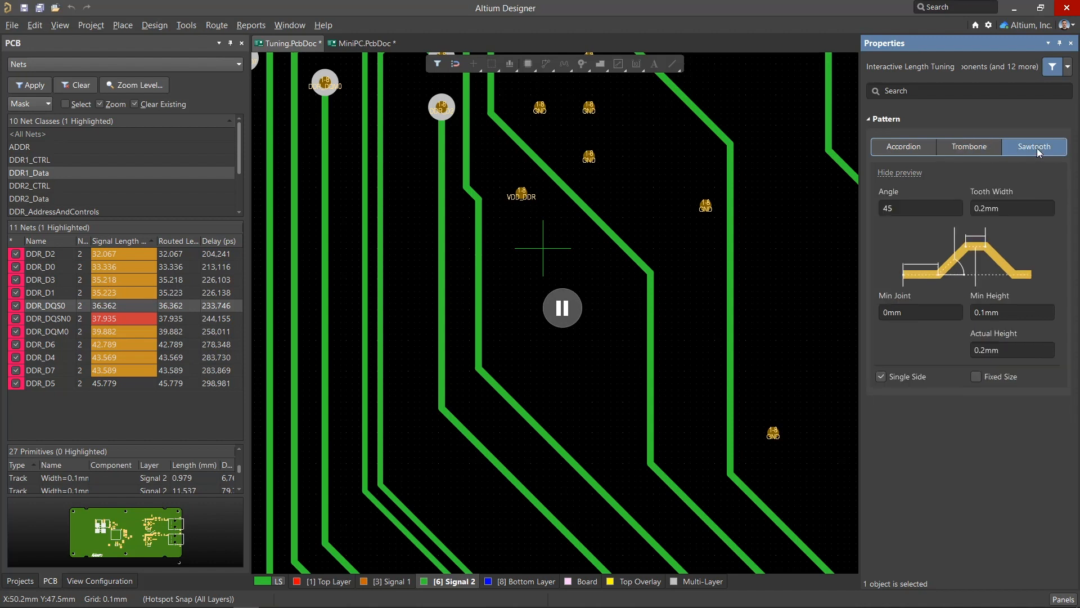
{"action": "left_click", "coordinate": [903, 146]}
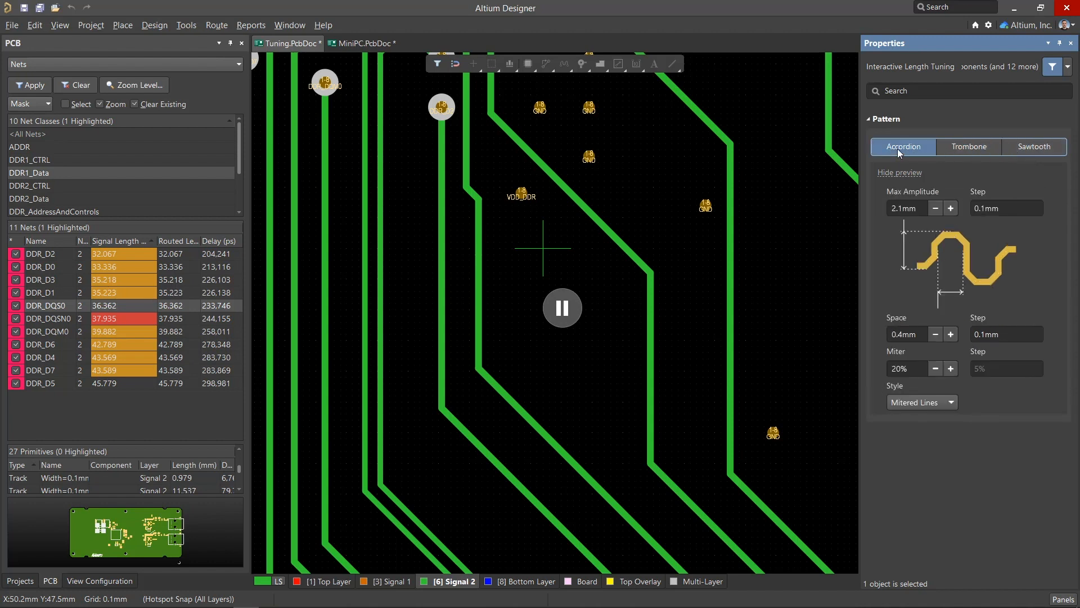
{"action": "mouse_move", "coordinate": [586, 314]}
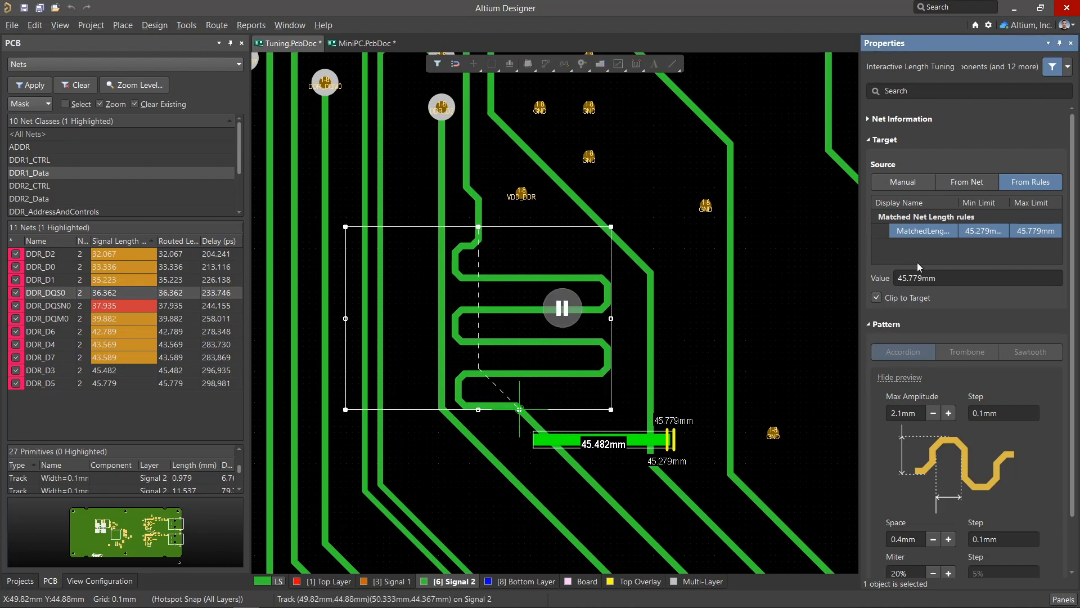
{"action": "mouse_move", "coordinate": [904, 267]}
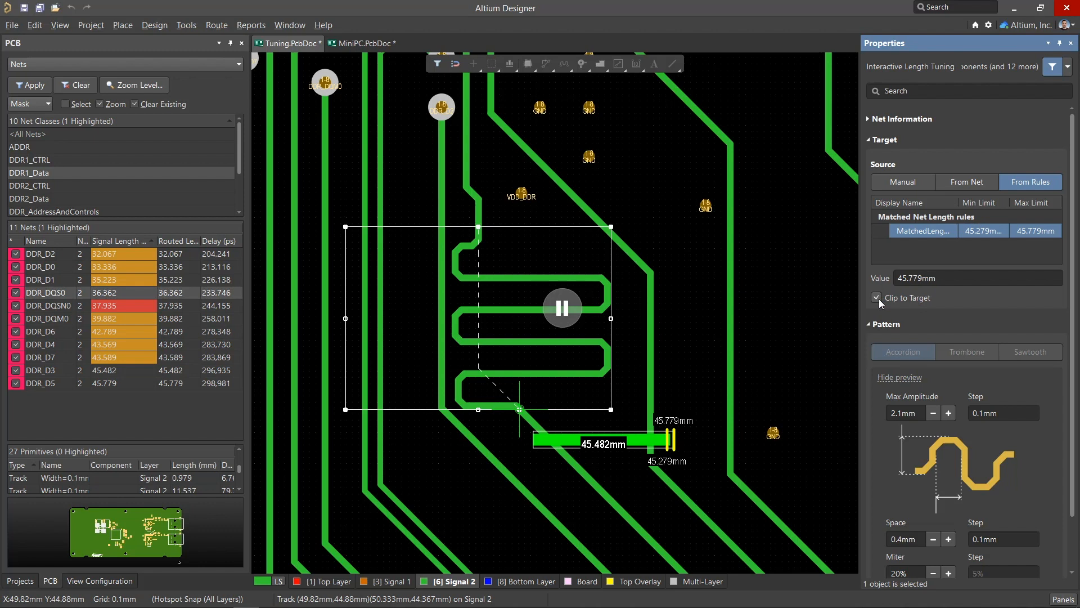
Try target source From Net, revert to From Rules, and right-click on the DDR_D3 track.
{"action": "left_click", "coordinate": [966, 181]}
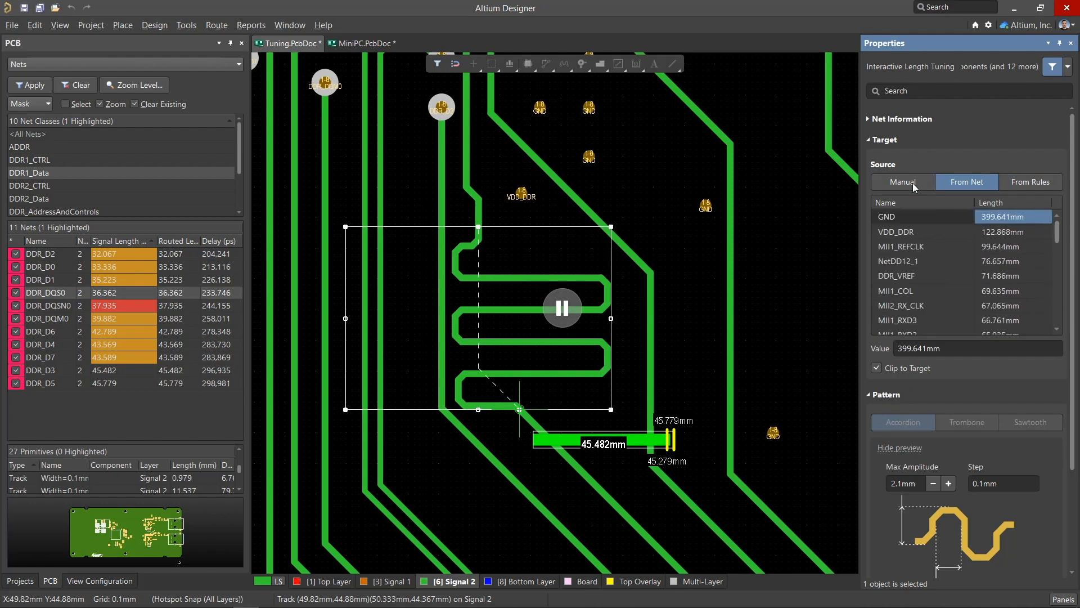
{"action": "left_click", "coordinate": [1031, 181]}
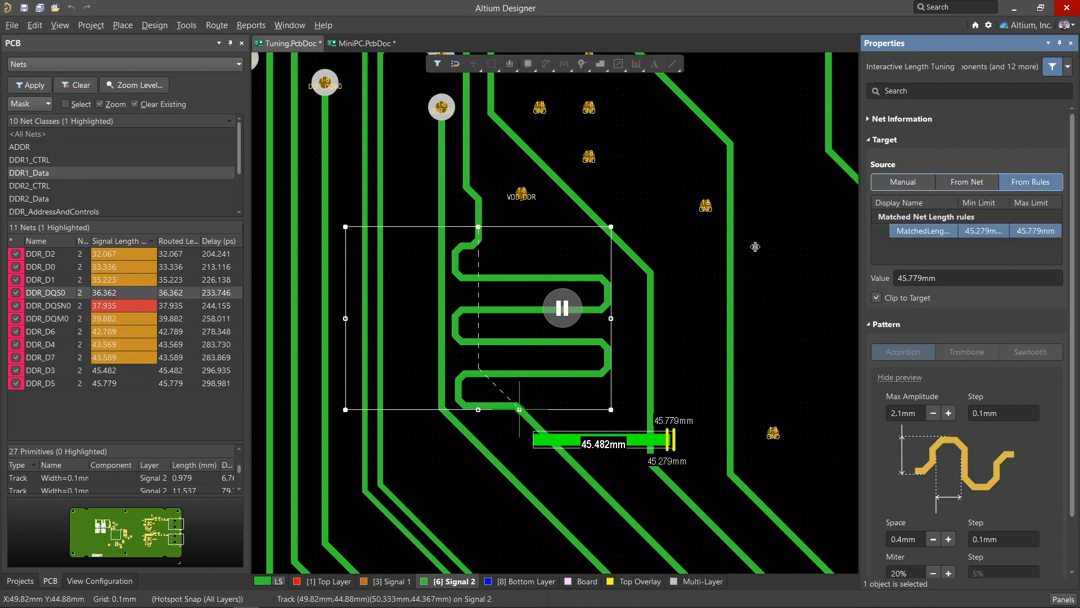
{"action": "right_click", "coordinate": [519, 419]}
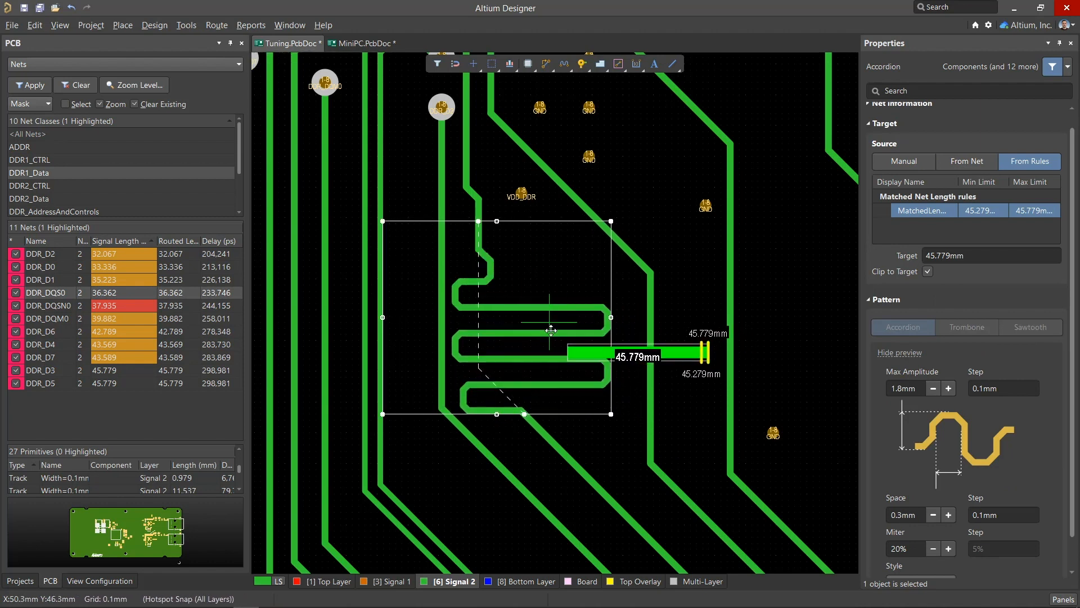
Drag the DDR_D3 accordion to commit it, then view the second matched-length rule.
{"action": "left_click_drag", "start_coordinate": [551, 330], "coordinate": [556, 353]}
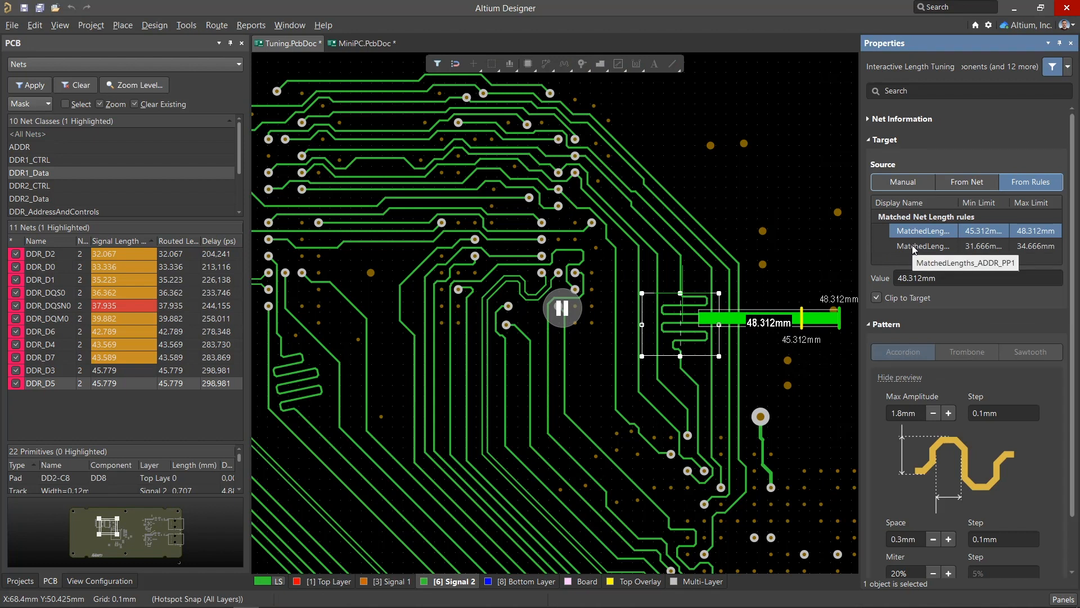
{"action": "left_click", "coordinate": [923, 246]}
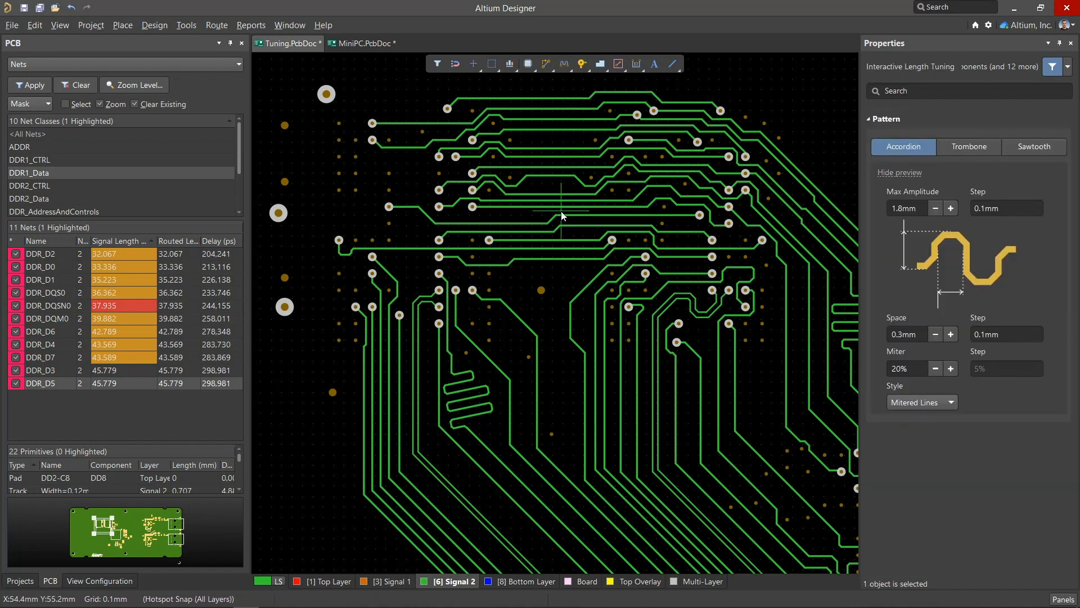
Tune DDR_D0 with a rounded trombone pattern until it reaches 45.779mm.
{"action": "left_click", "coordinate": [969, 147]}
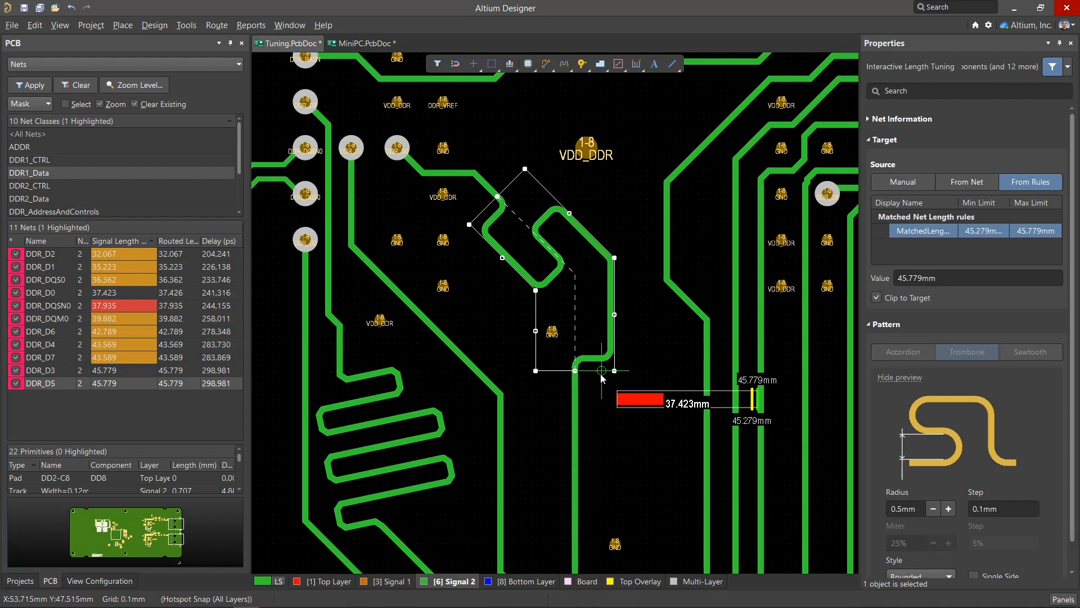
{"action": "right_click", "coordinate": [600, 371]}
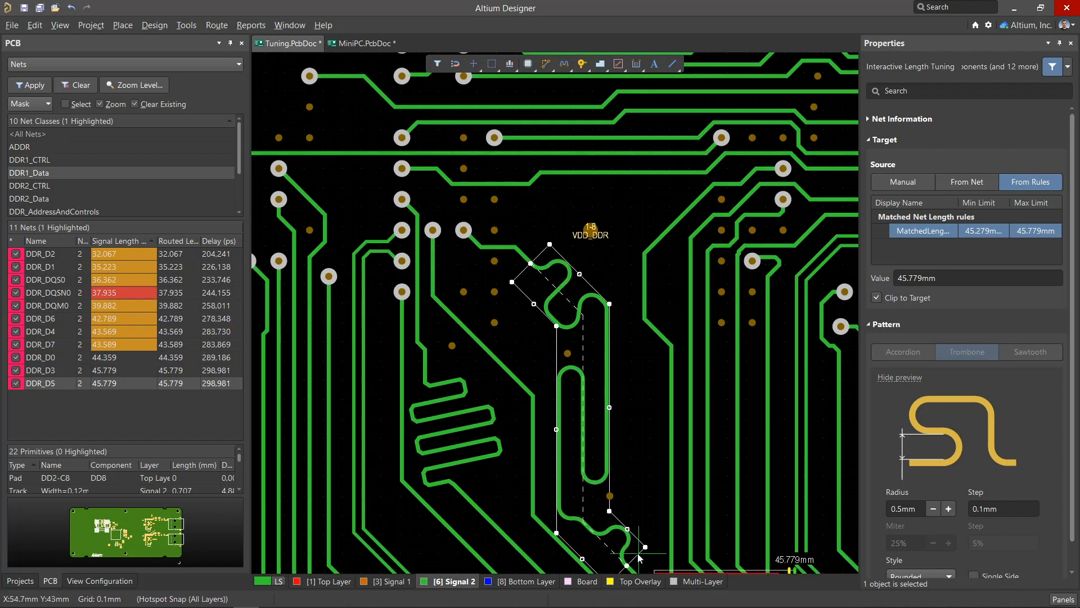
{"action": "key", "text": "shift"}
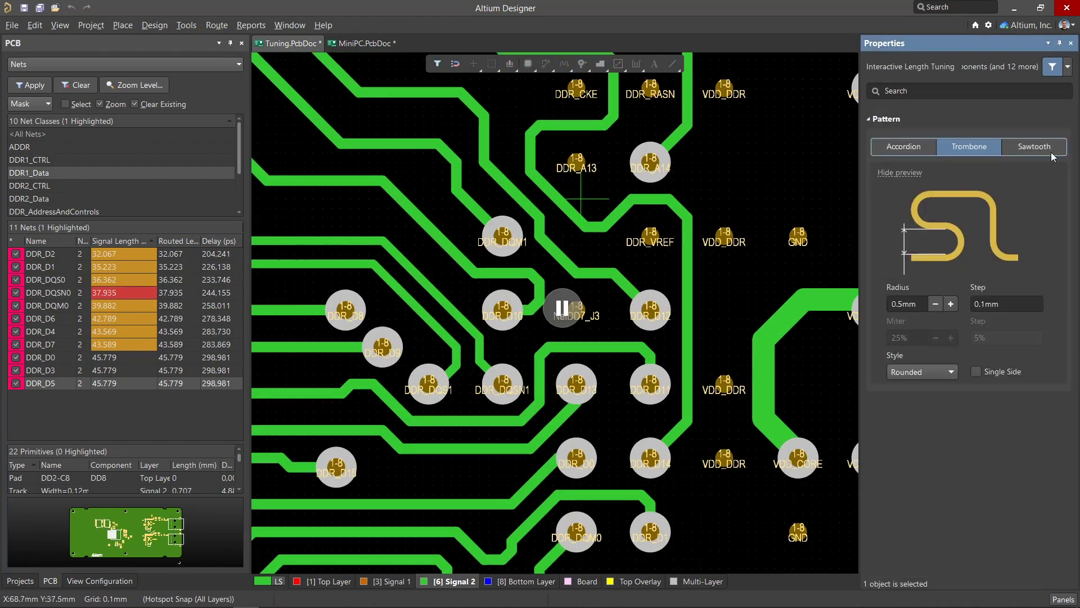
Switch to the sawtooth pattern to lengthen DDR_DQS0 and DDR_D1.
{"action": "left_click", "coordinate": [1034, 146]}
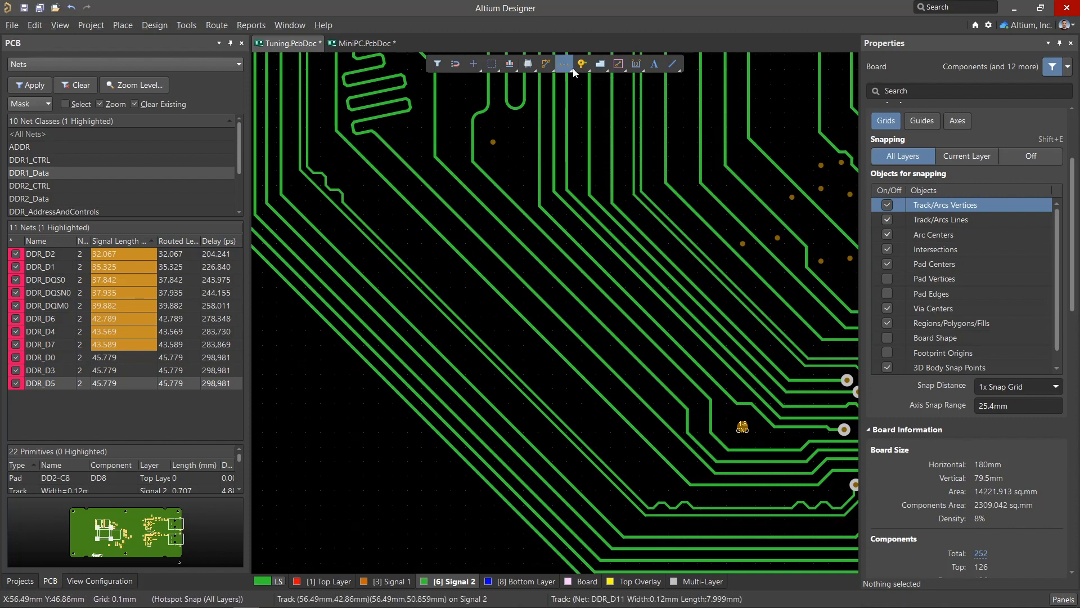
Start Interactive Diff Pair Length Tuning from the Active Bar with the Accordion pattern.
{"action": "left_click", "coordinate": [564, 64]}
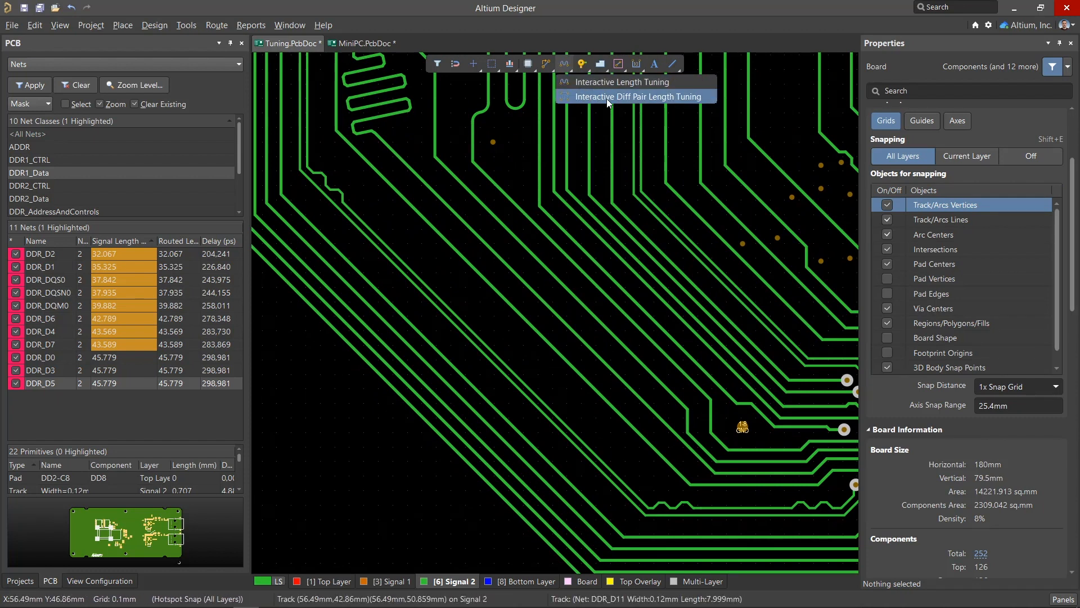
{"action": "left_click", "coordinate": [637, 96]}
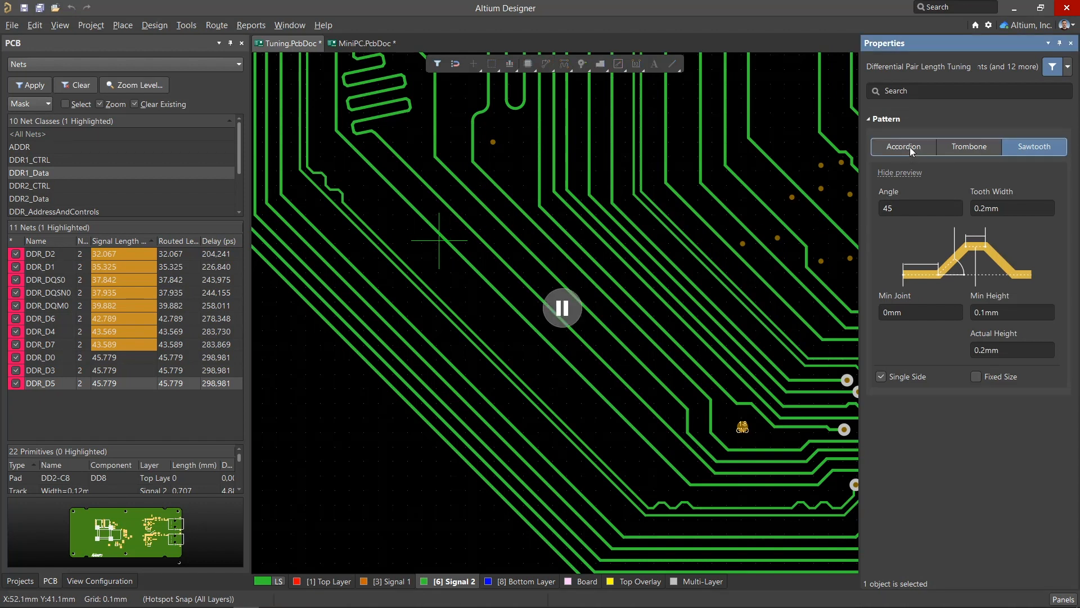
{"action": "left_click", "coordinate": [903, 147]}
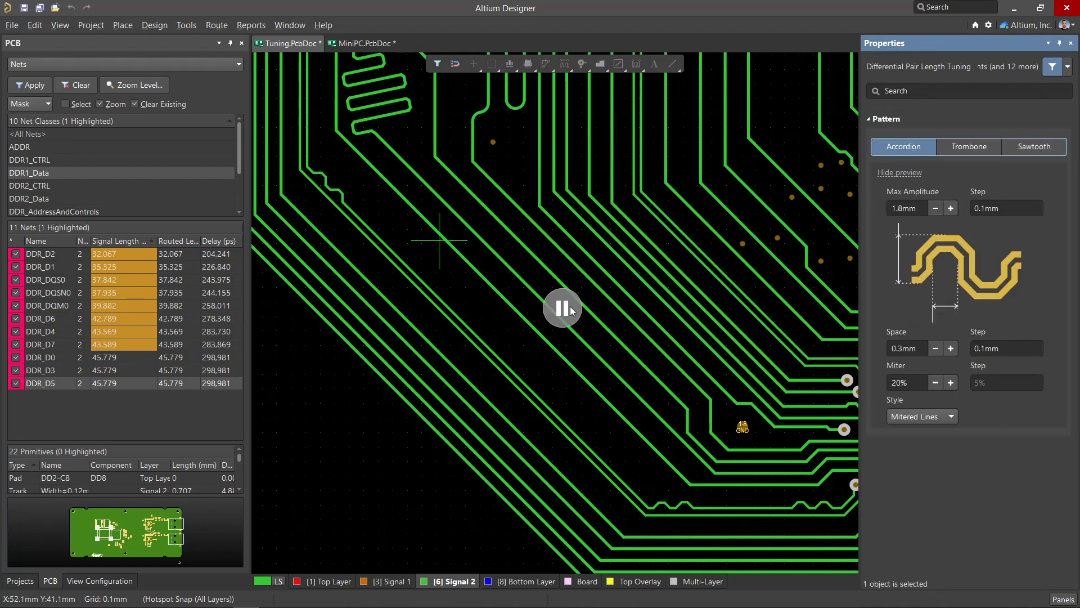